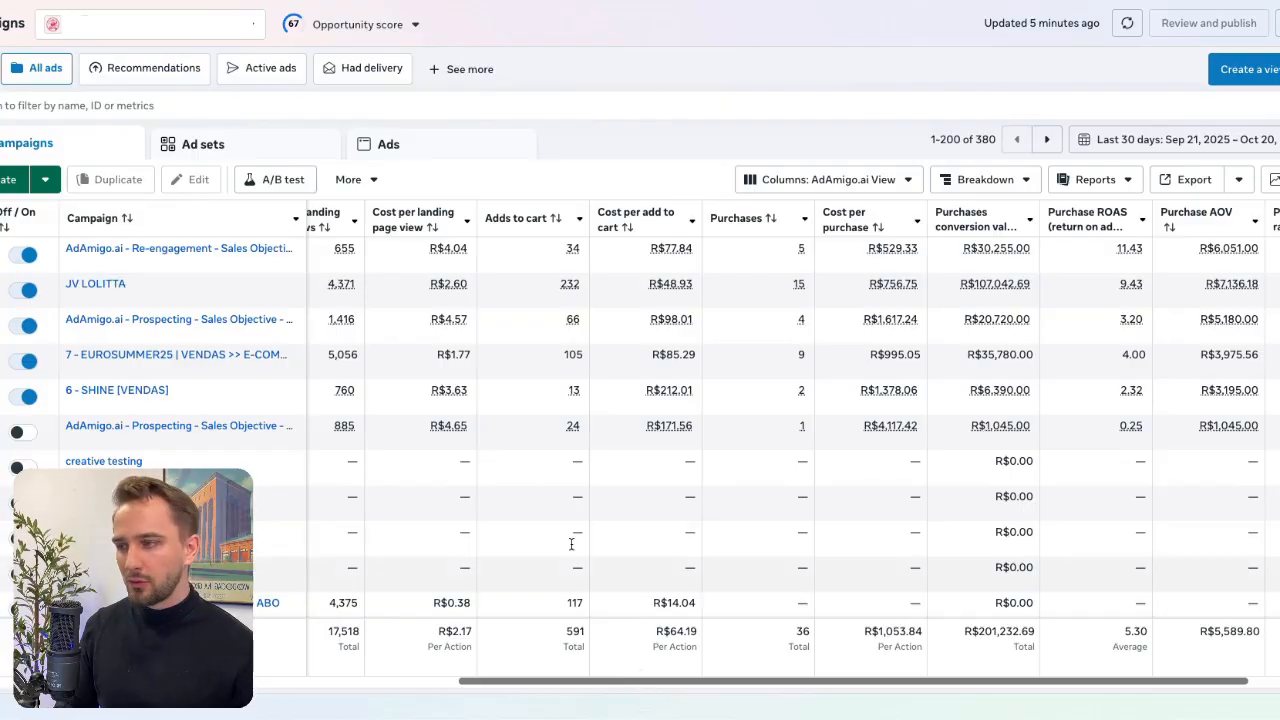
pyautogui.moveTo(170, 248)
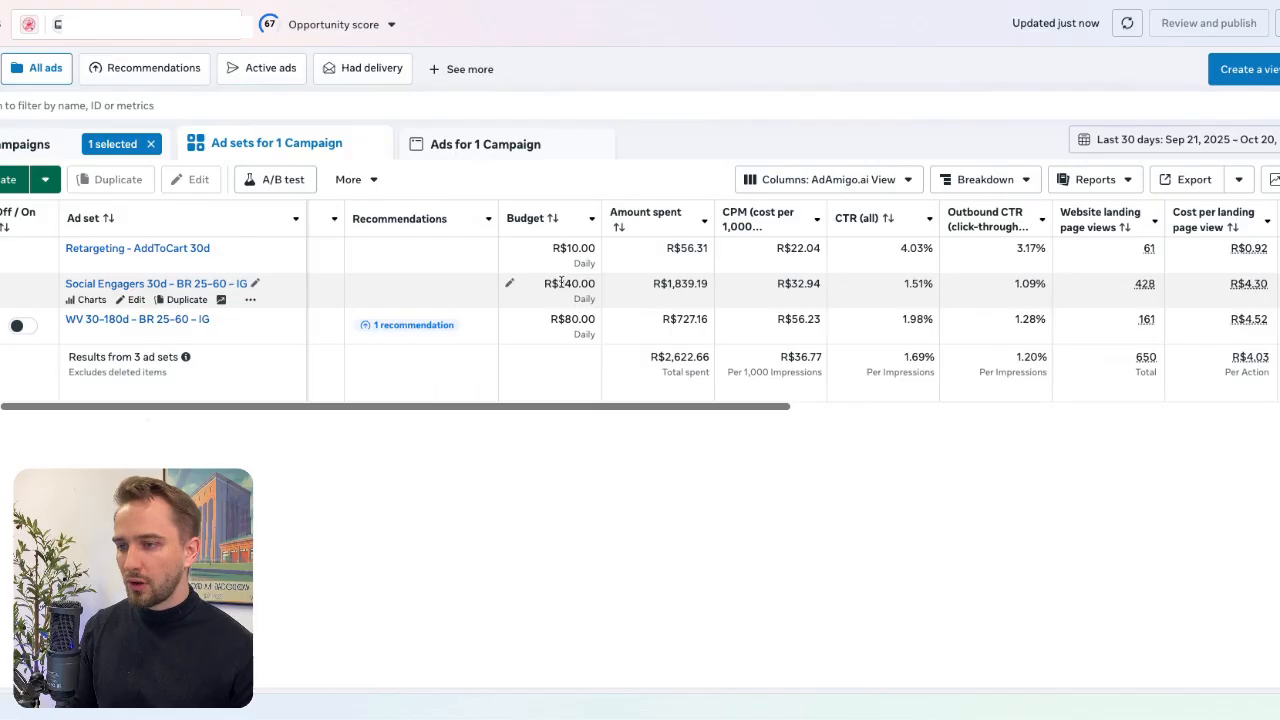
pyautogui.moveTo(680, 283)
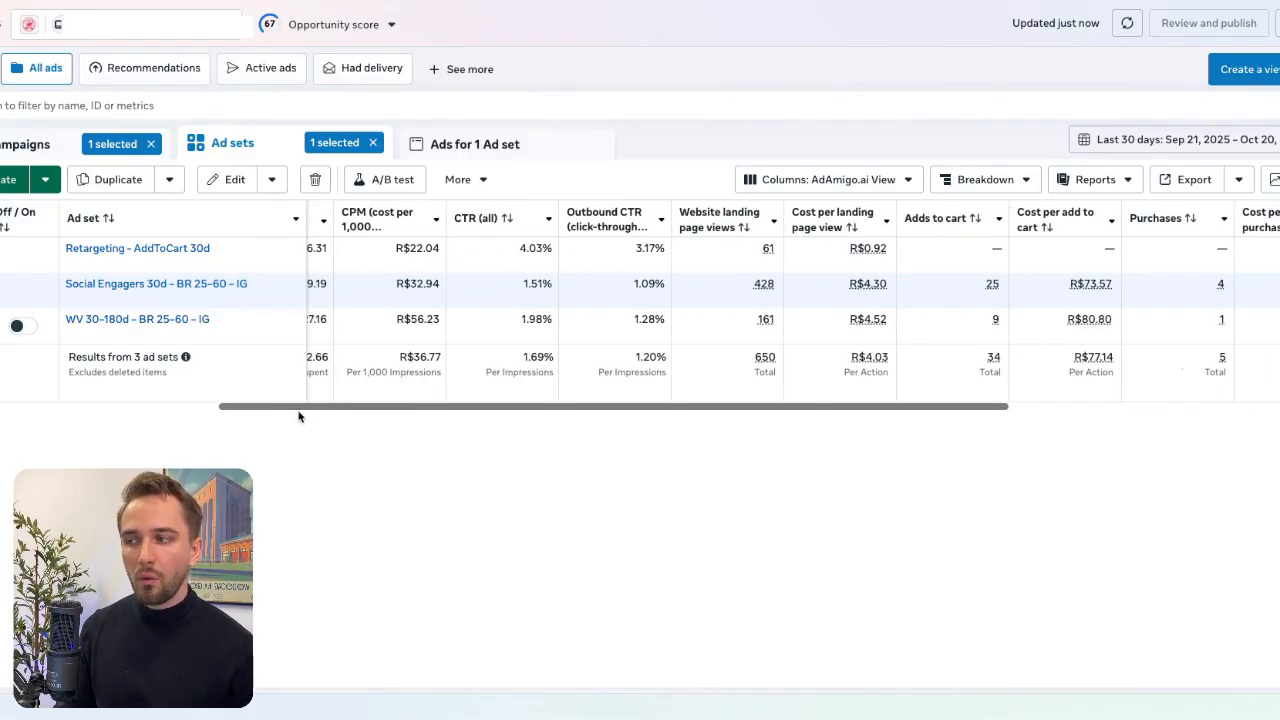
pyautogui.moveTo(355, 413)
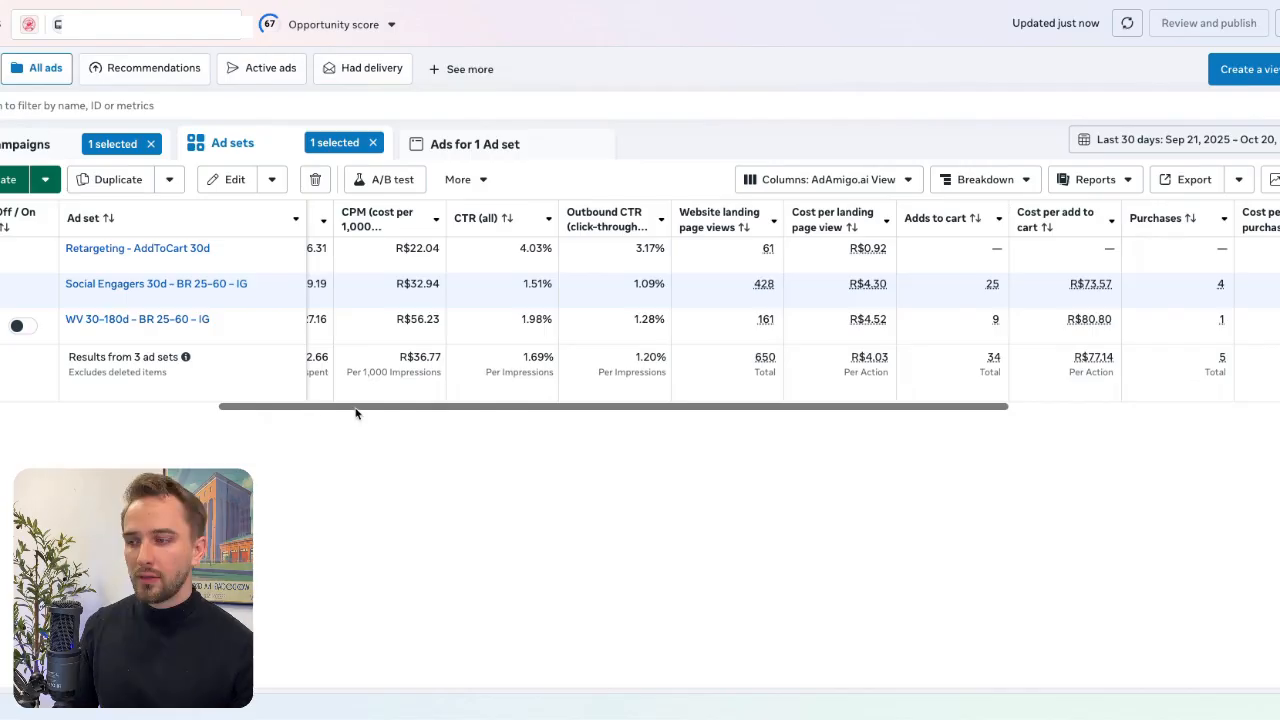
# - Scroll the Social Engagers 30d ad set table sideways to view its columns
pyautogui.hscroll(-3)
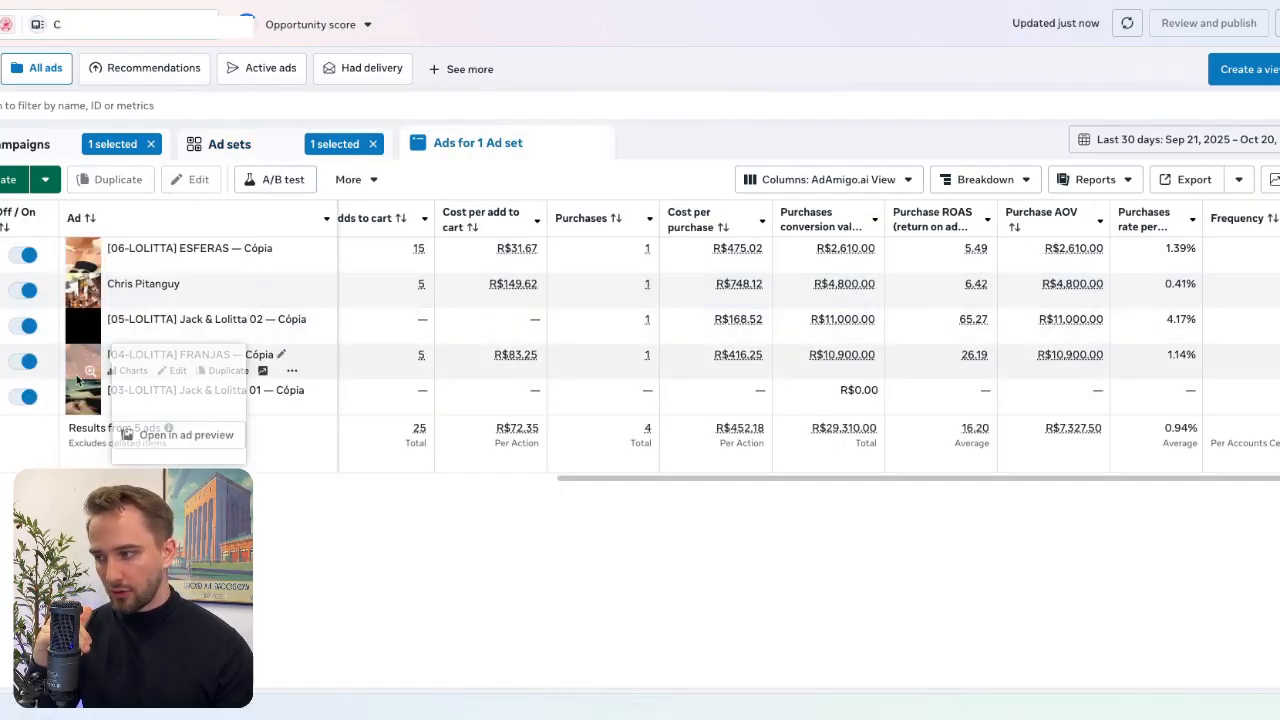
# - Scroll the ads table of the Social Engagers 30d ad set to review its five ads
pyautogui.hscroll(3)
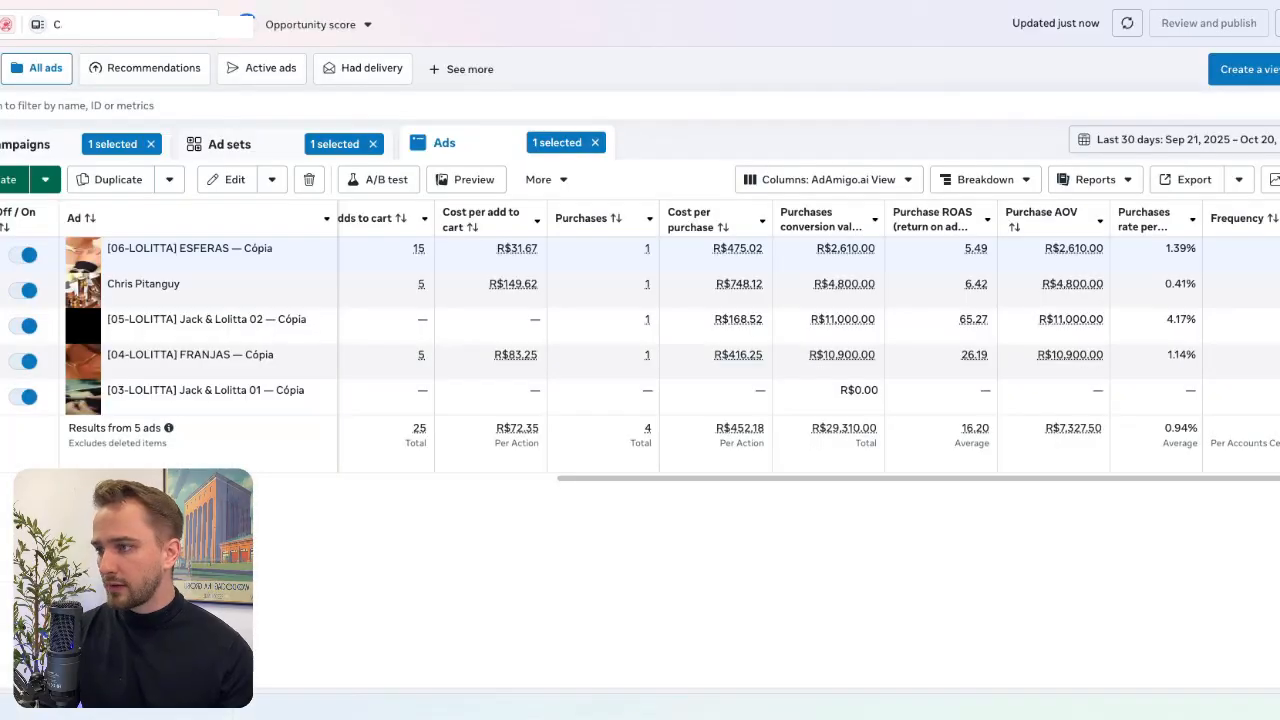
# - Edit Social Engagers 30d and show its 93.6M–110.1M estimated audience size
pyautogui.click(229, 143)
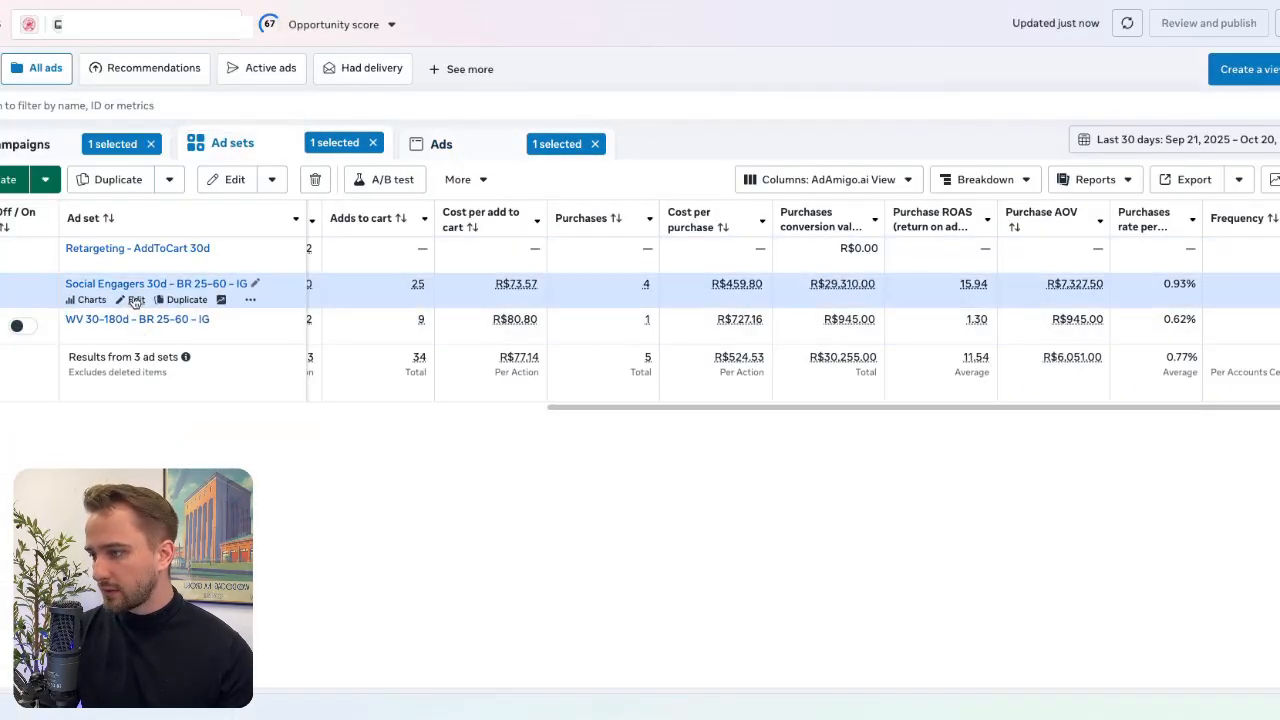
pyautogui.click(135, 299)
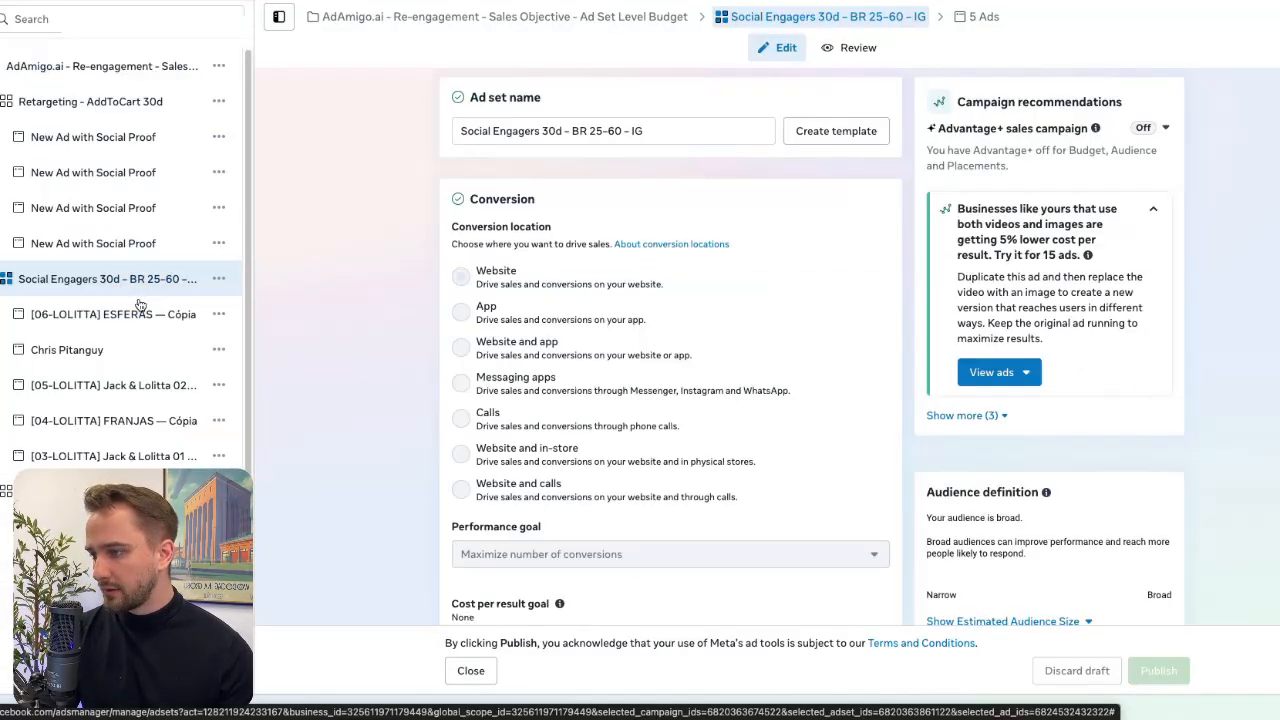
pyautogui.scroll(-3)
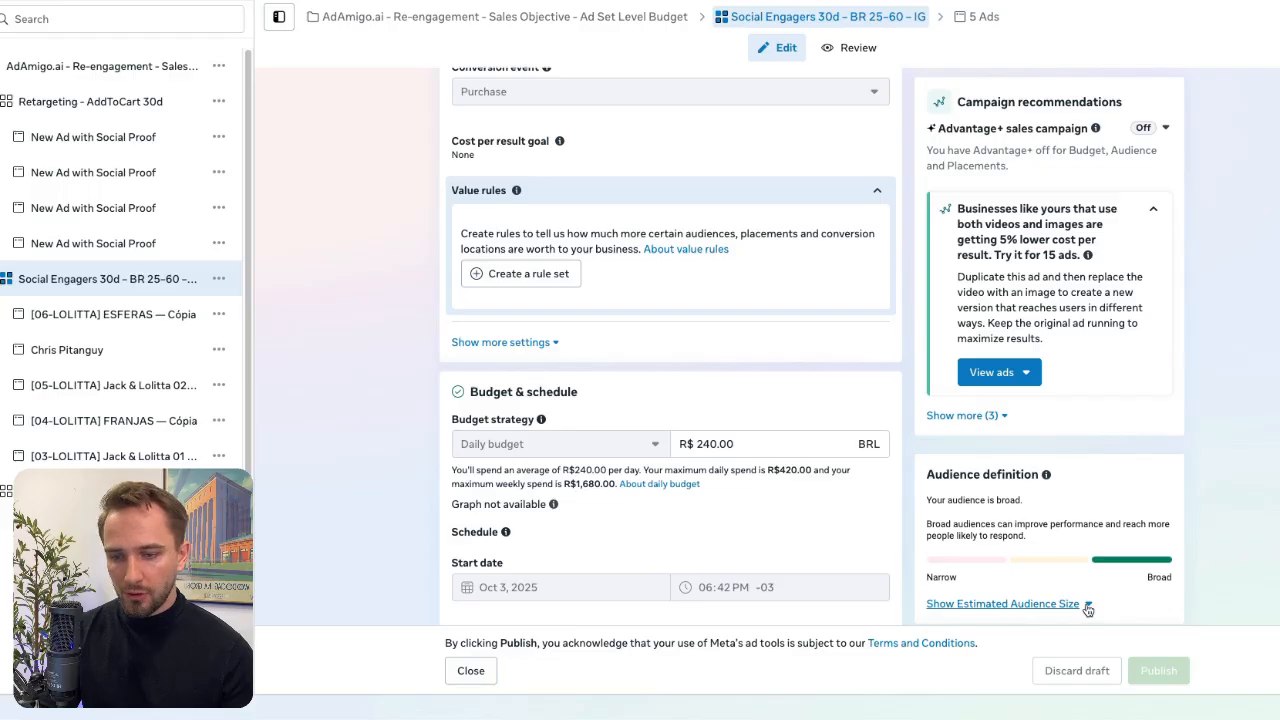
pyautogui.click(1002, 603)
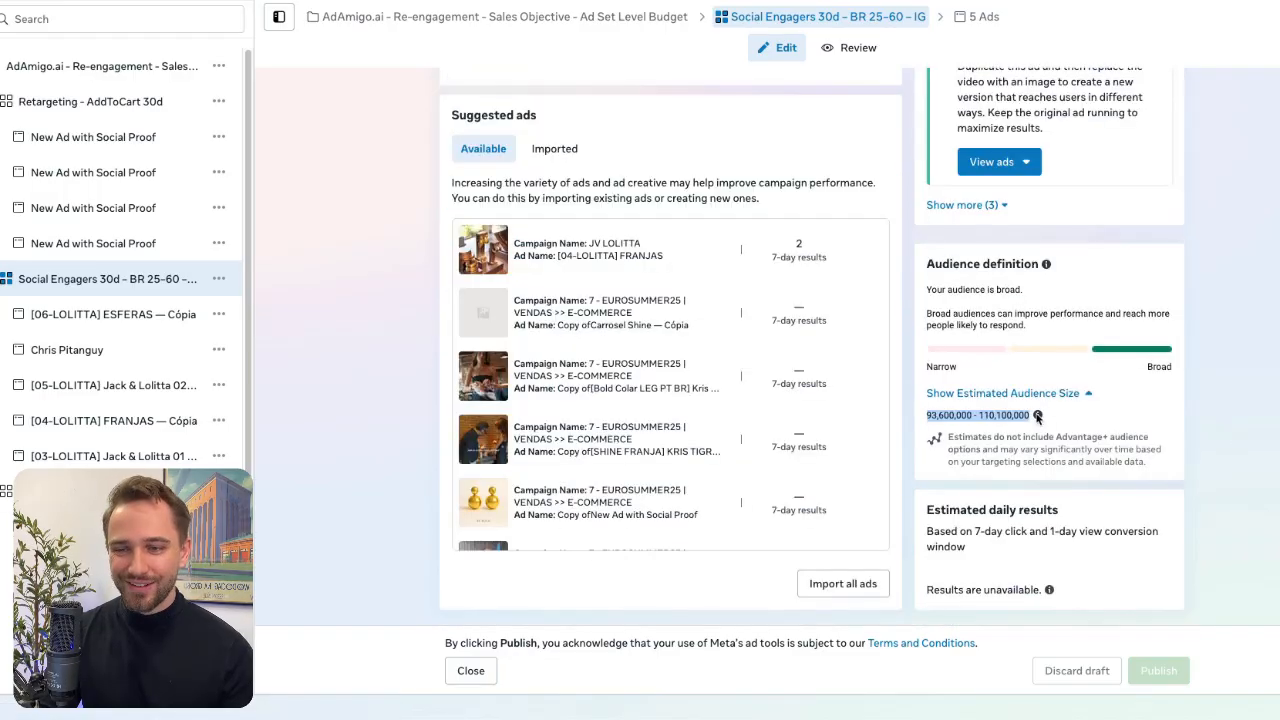
pyautogui.moveTo(957, 430)
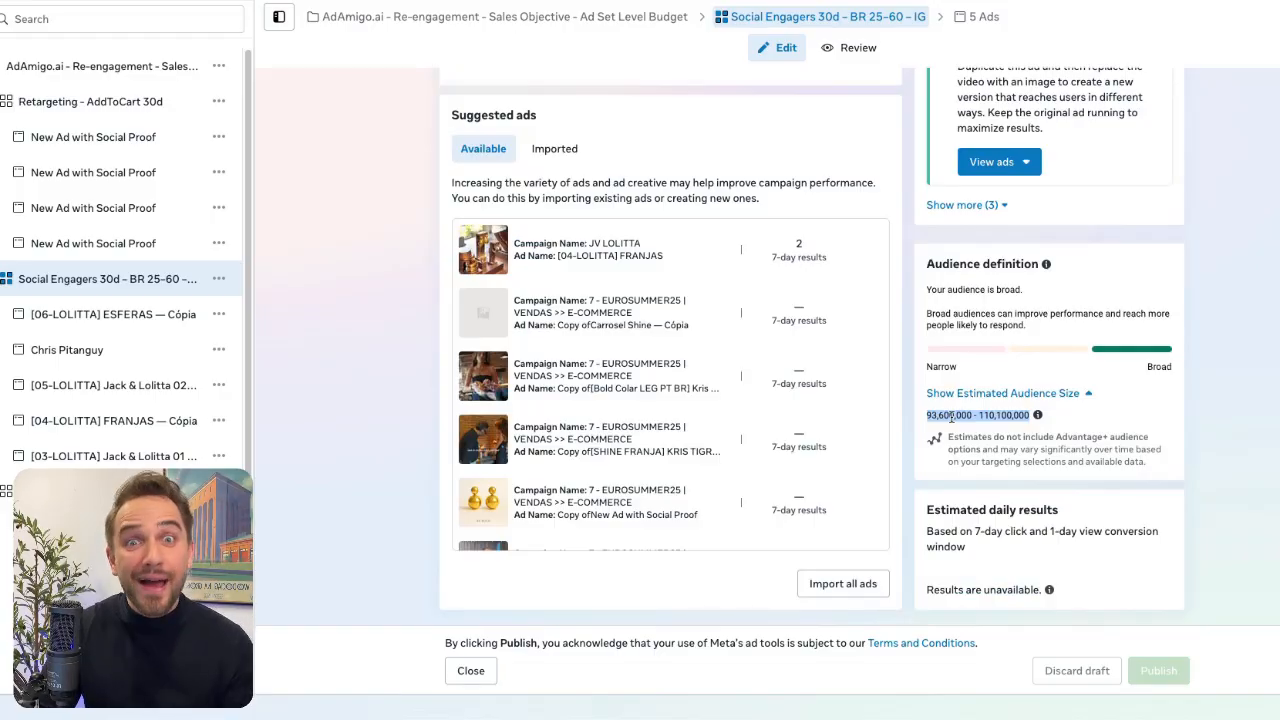
pyautogui.moveTo(322, 411)
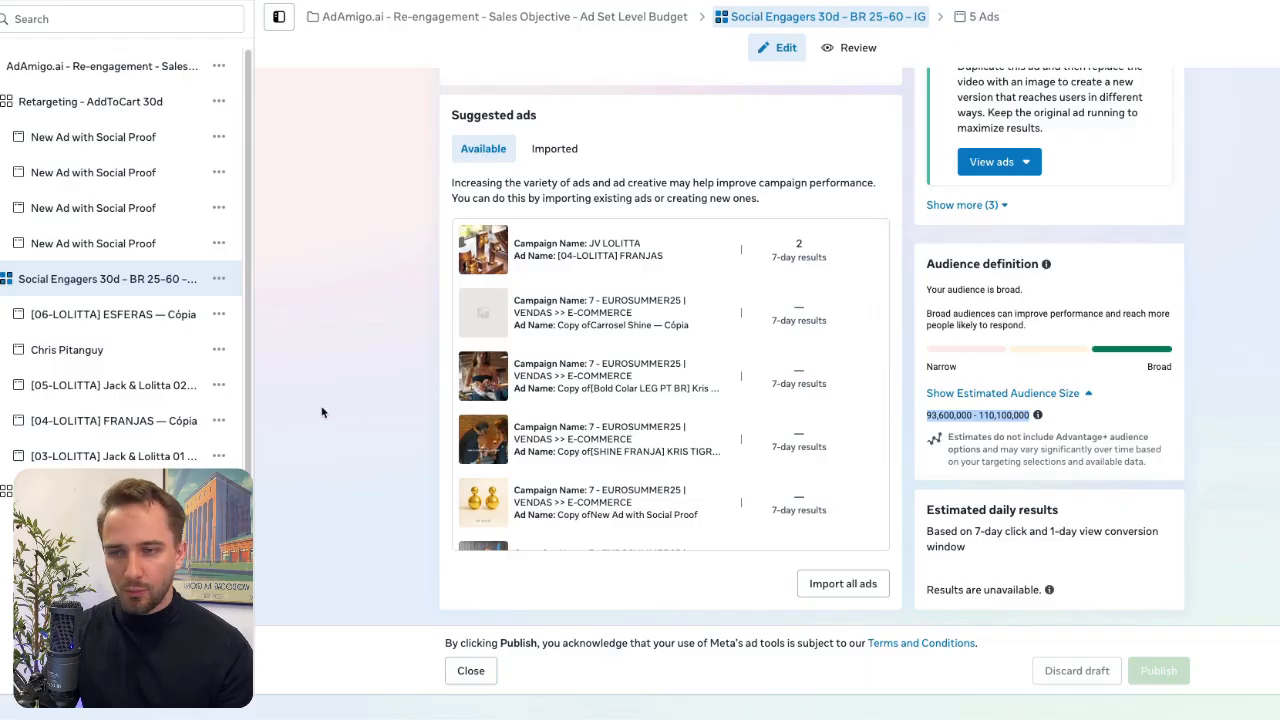
pyautogui.moveTo(345, 411)
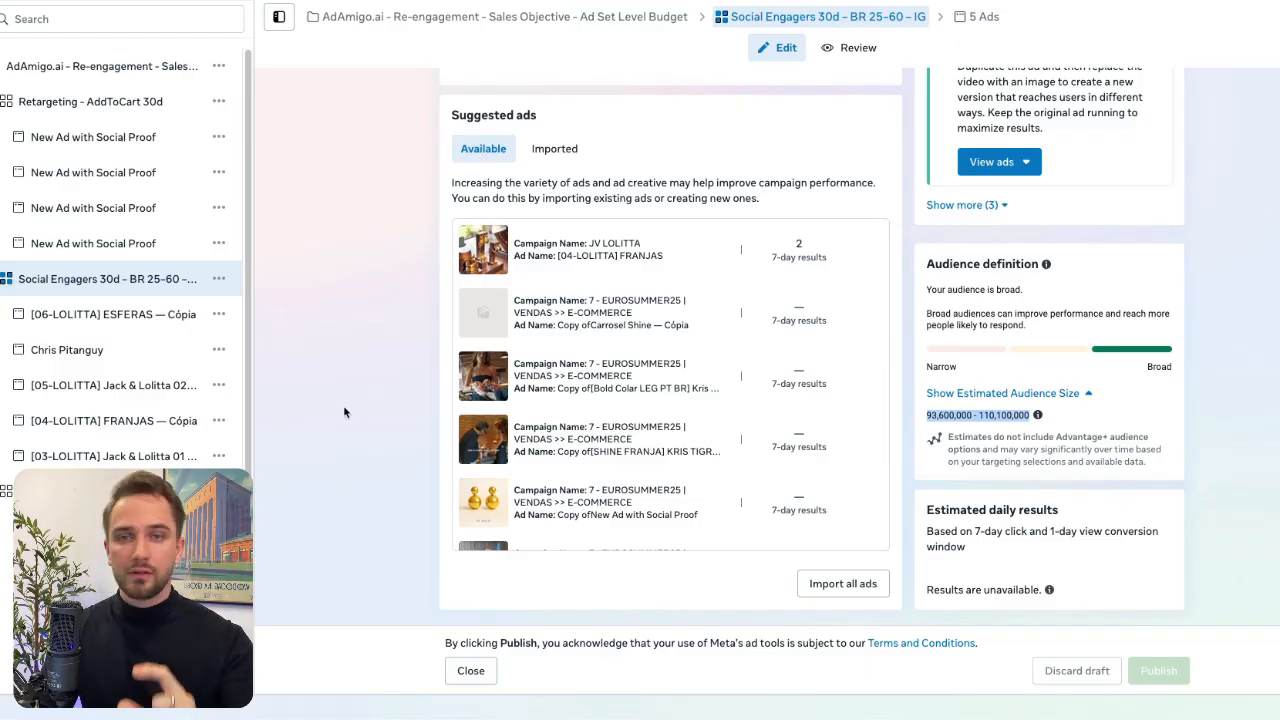
pyautogui.moveTo(940, 428)
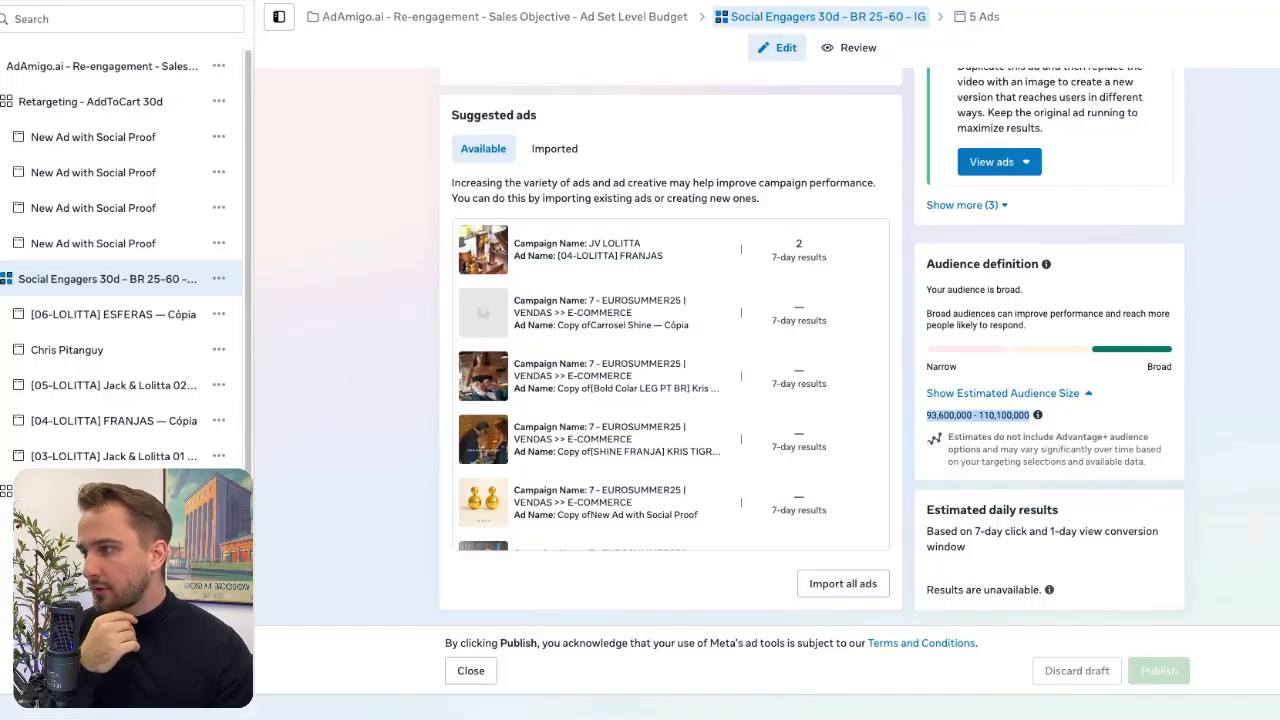
# - Close the editor and list Social Engagers 30d's five Learning limited ads
pyautogui.click(470, 670)
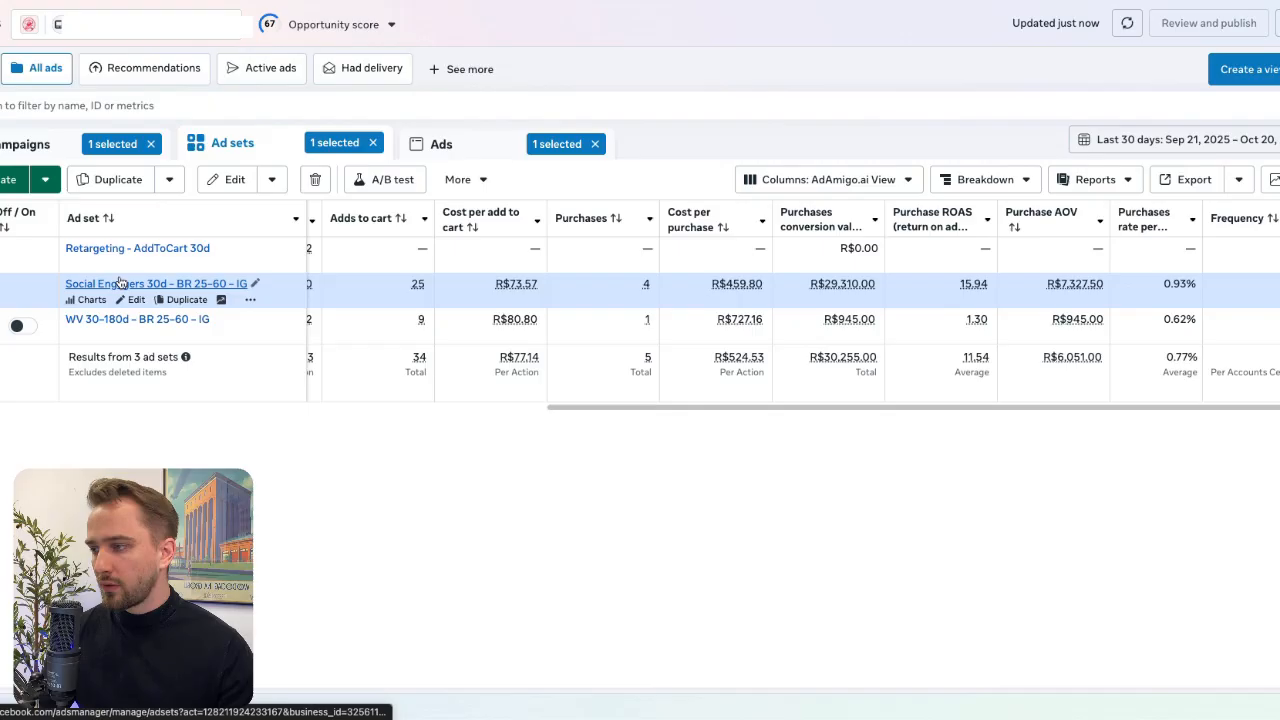
pyautogui.click(443, 142)
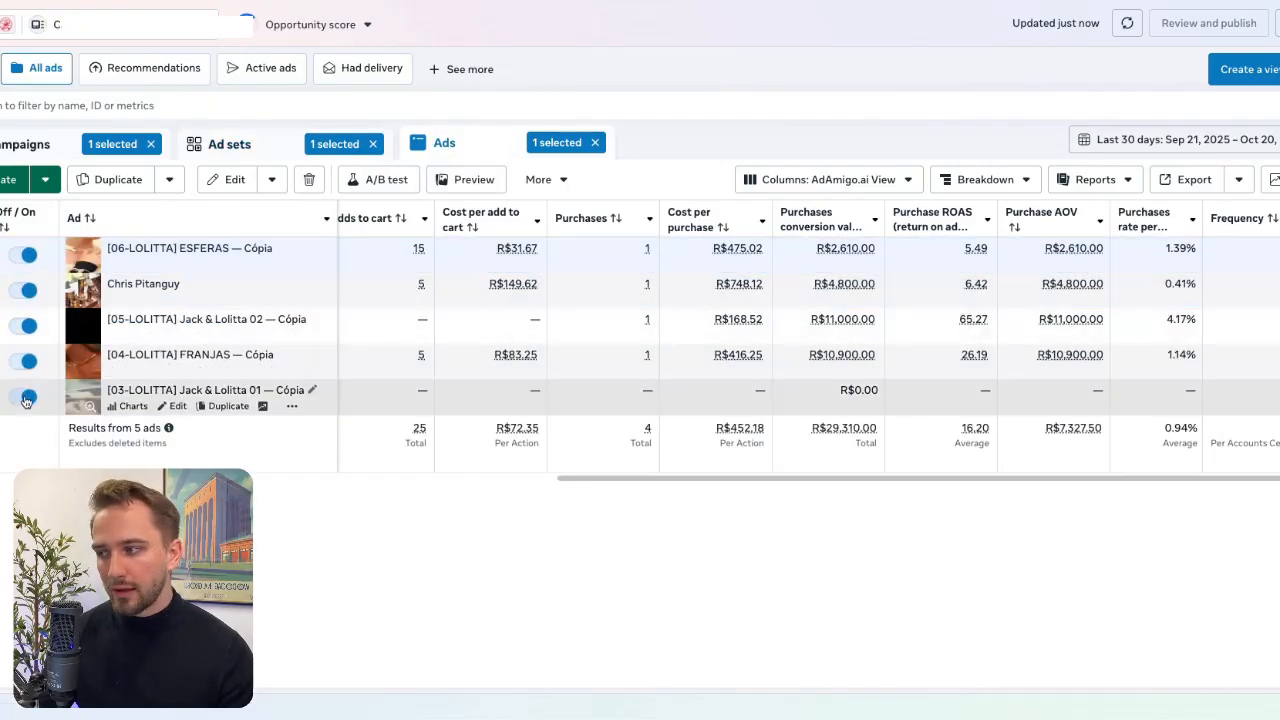
pyautogui.hscroll(3)
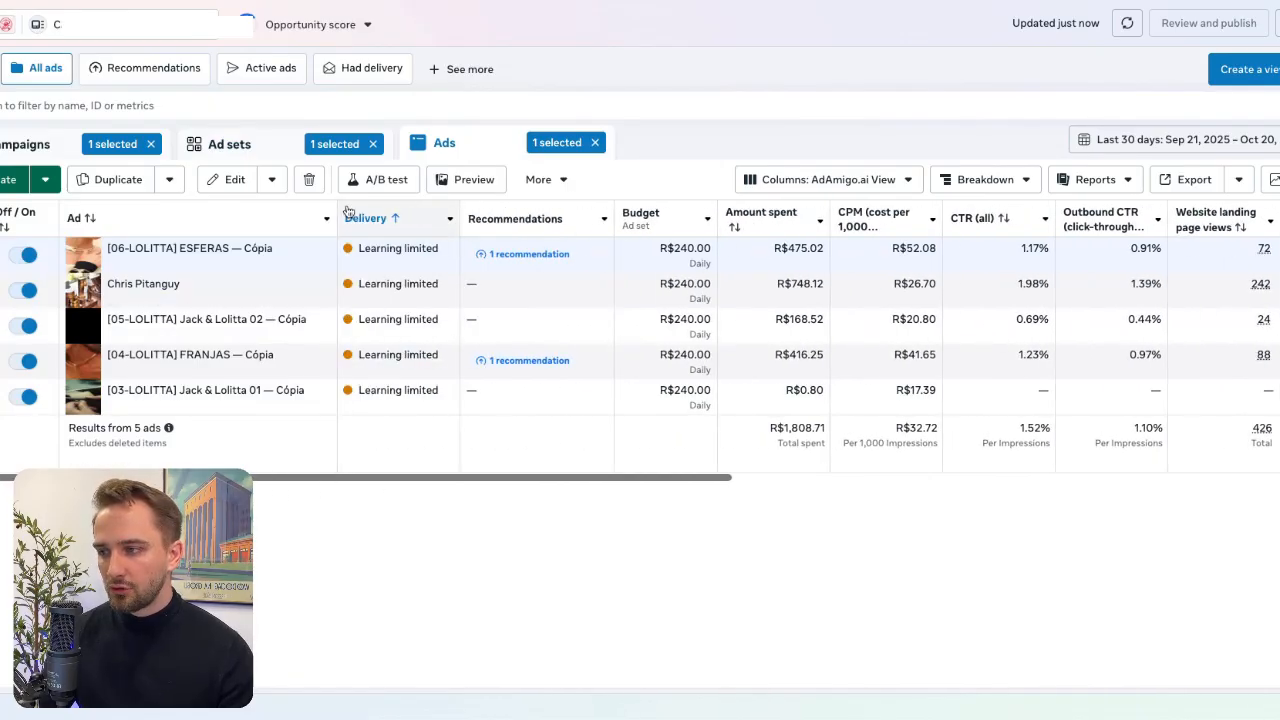
pyautogui.moveTo(417, 408)
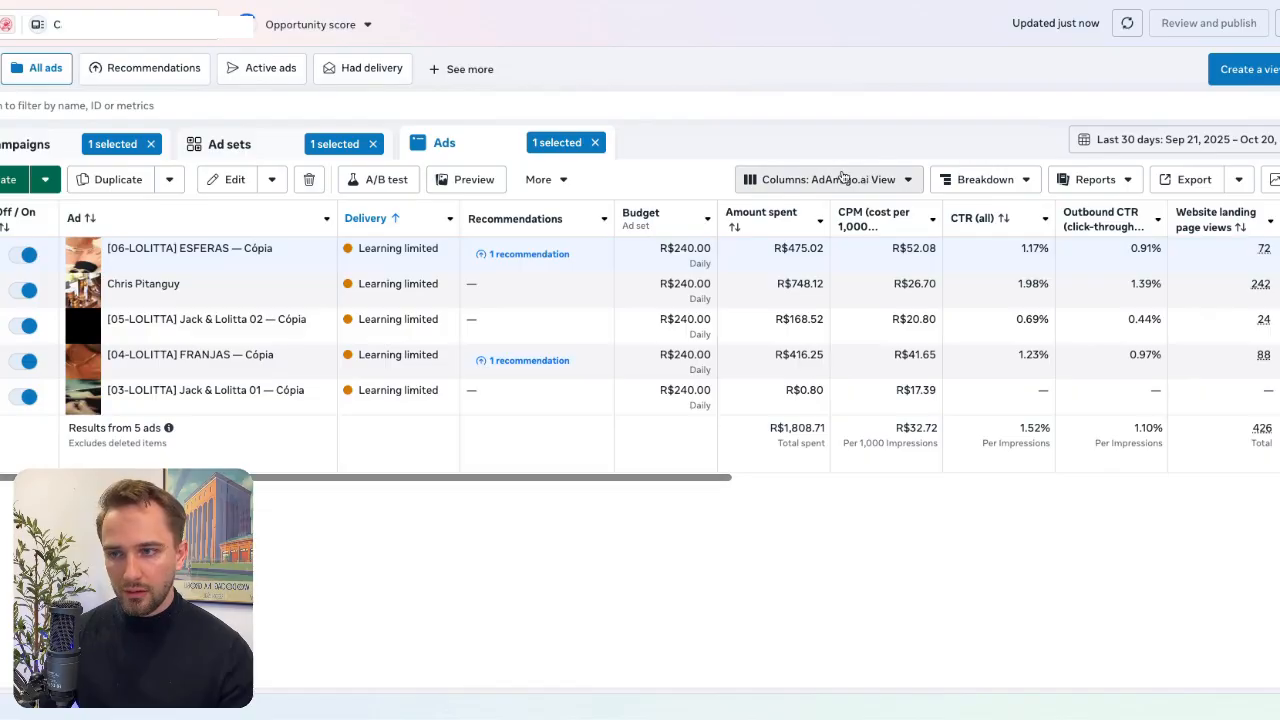
# - Search the AdAmigo.ai View column settings for 'deli' delivery metrics
pyautogui.click(827, 179)
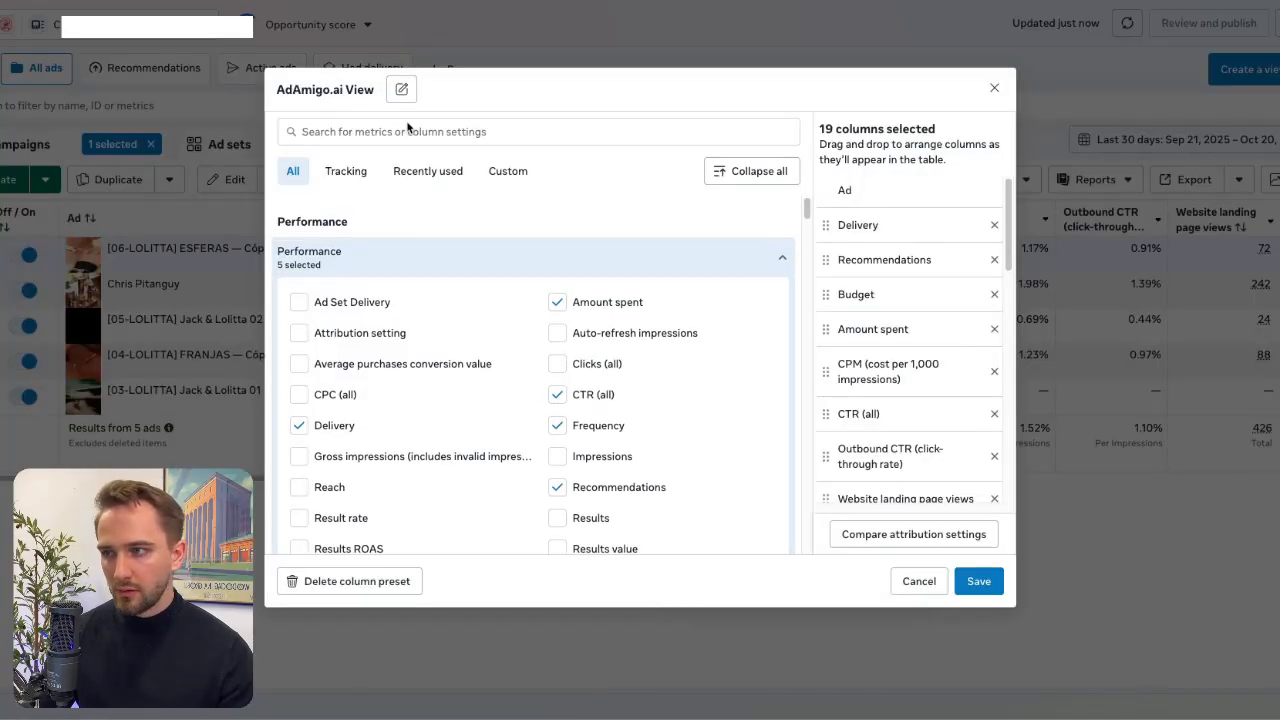
pyautogui.write('deli')
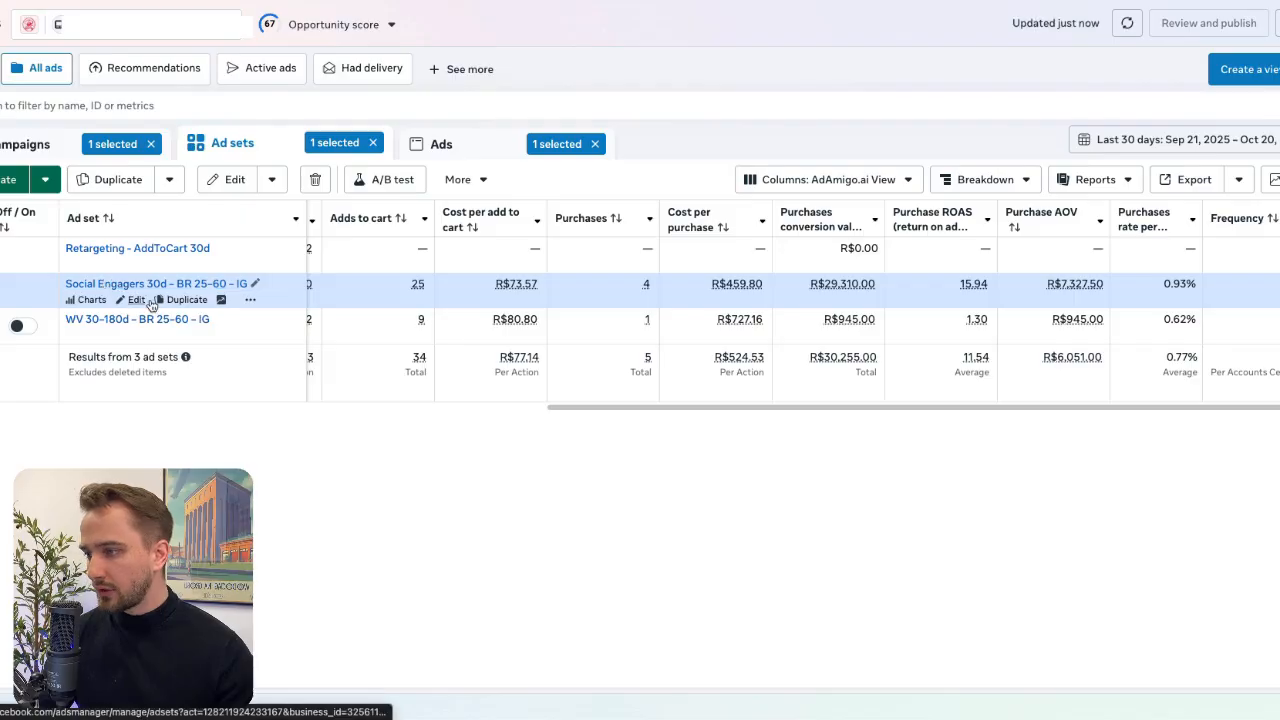
# - Open the Social Engagers 30d – BR 25-60 – IG ad set's settings panel
pyautogui.click(135, 300)
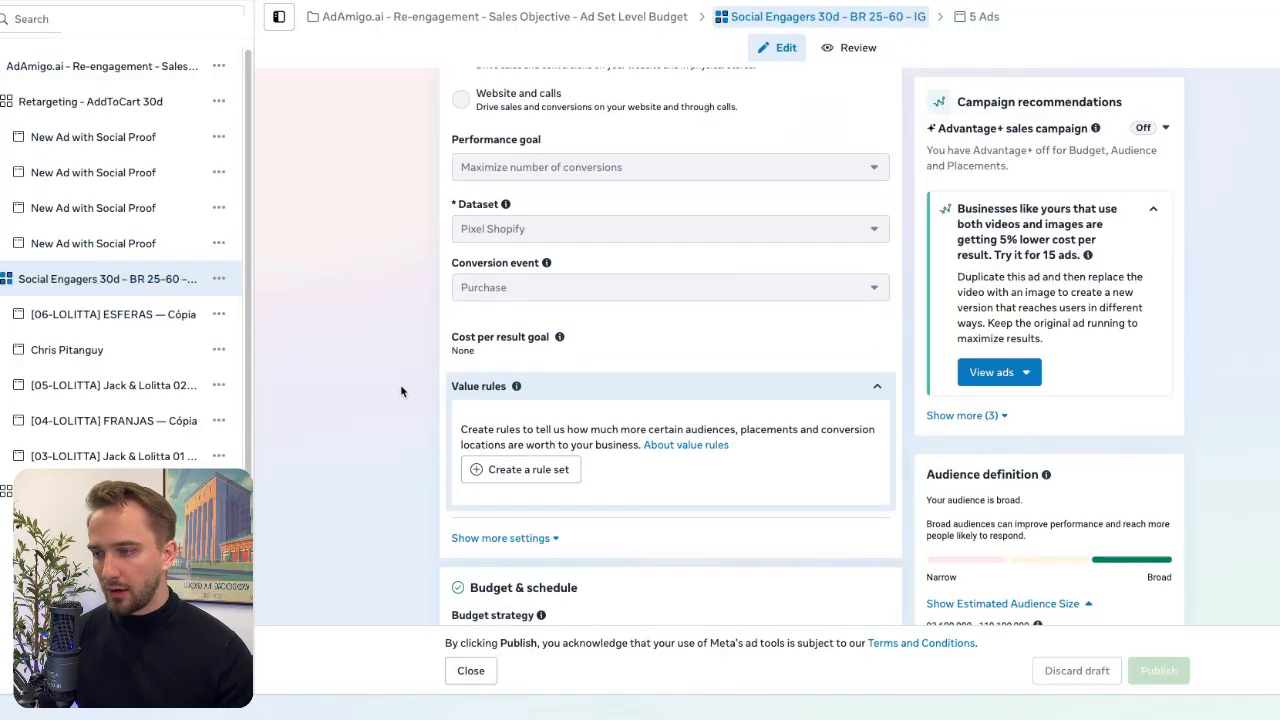
# - Enter a R$5.00 cost per result goal on the Social Engagers ad set as a draft
pyautogui.scroll(-3)
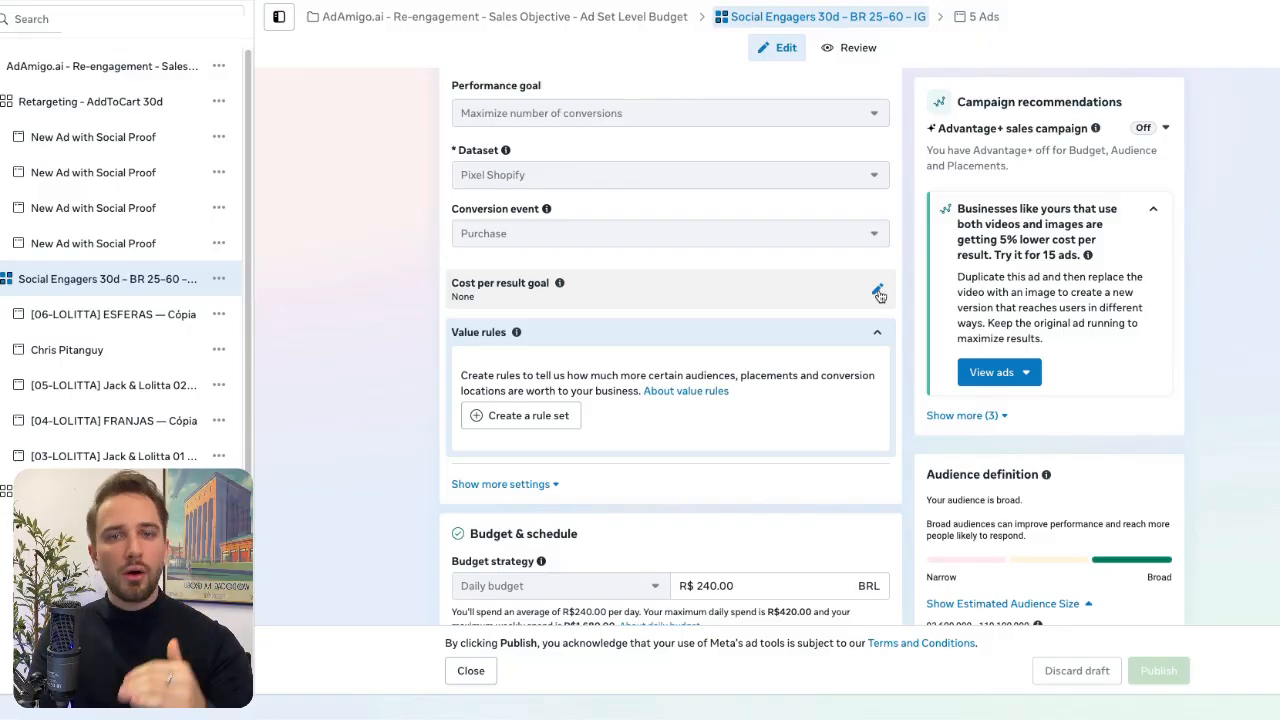
pyautogui.click(878, 290)
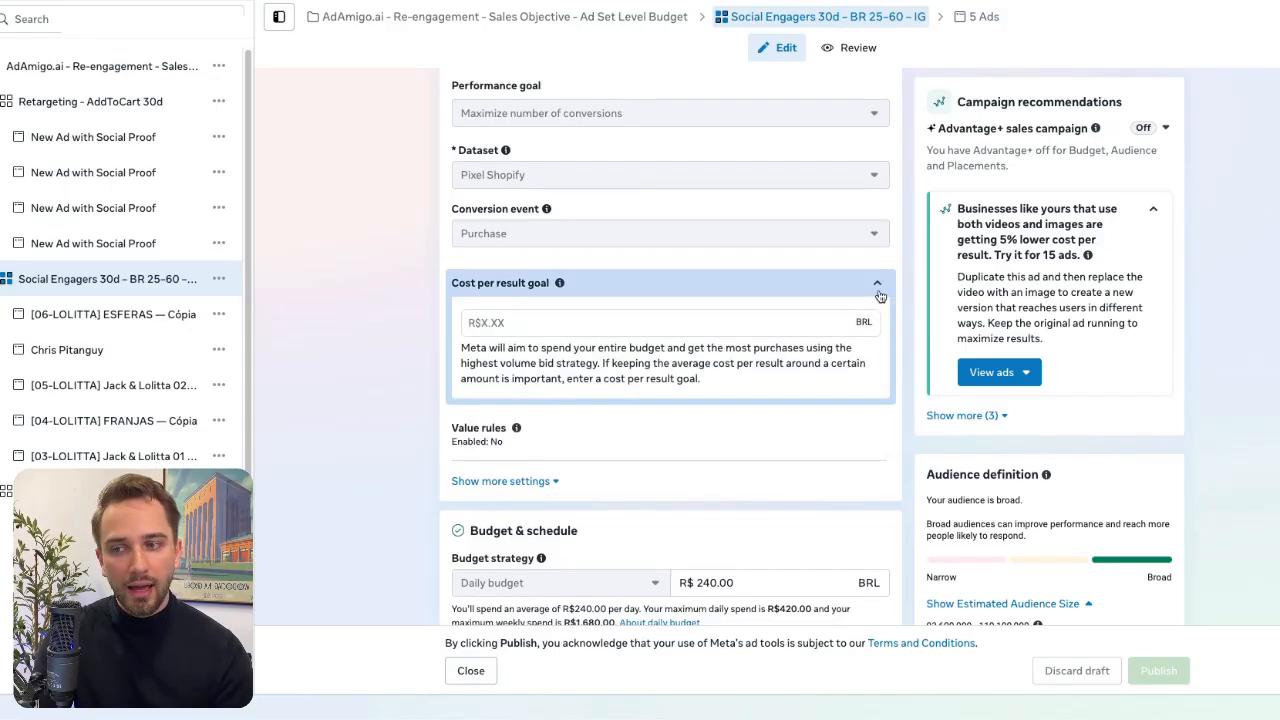
pyautogui.moveTo(730, 327)
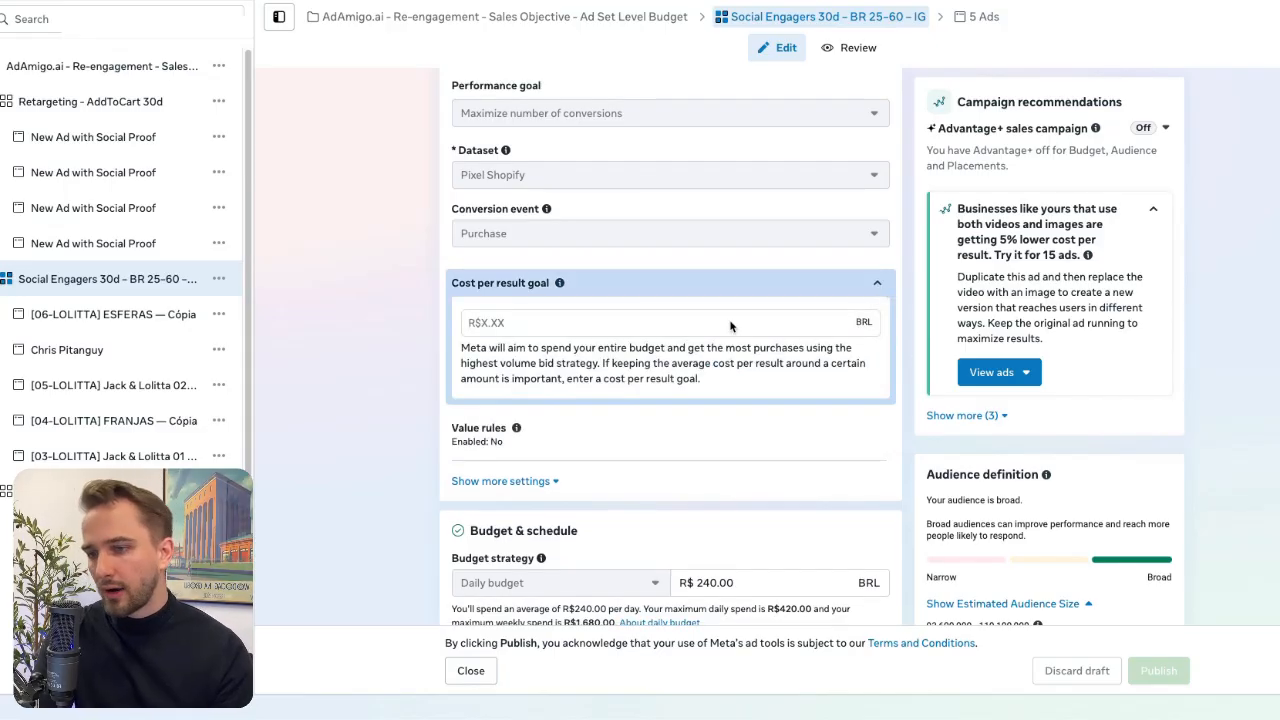
pyautogui.click(670, 322)
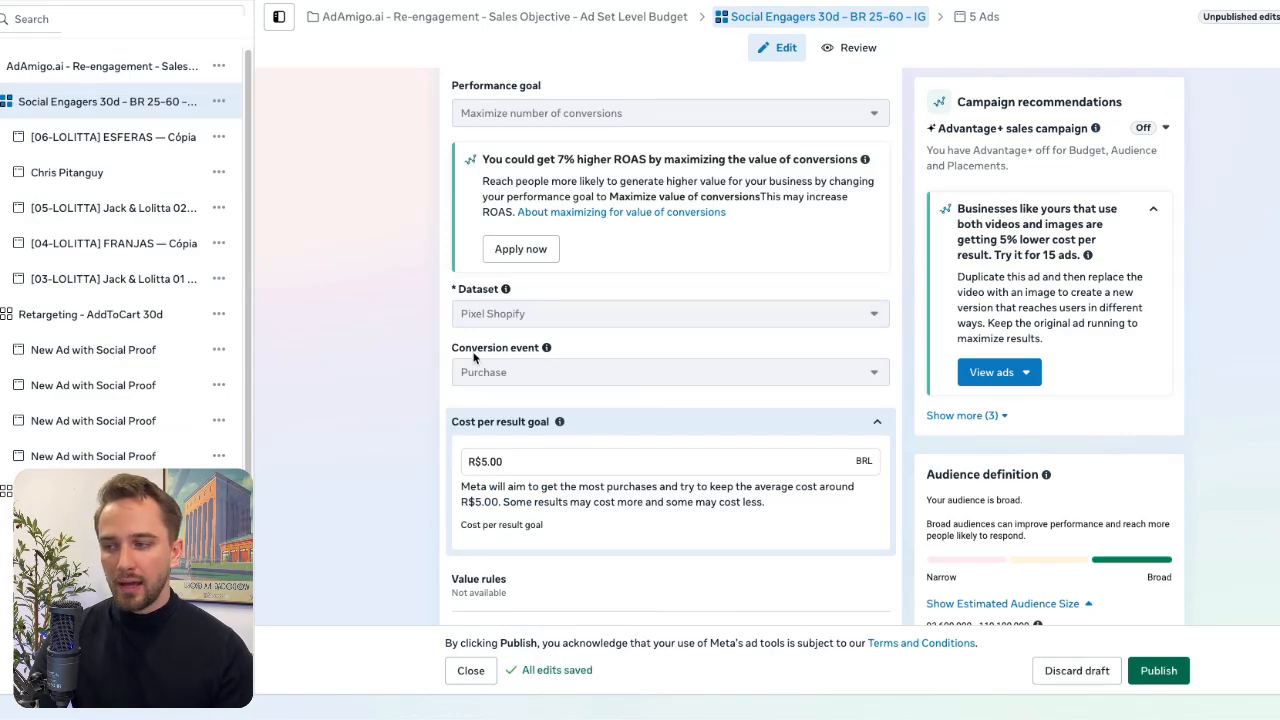
pyautogui.scroll(-3)
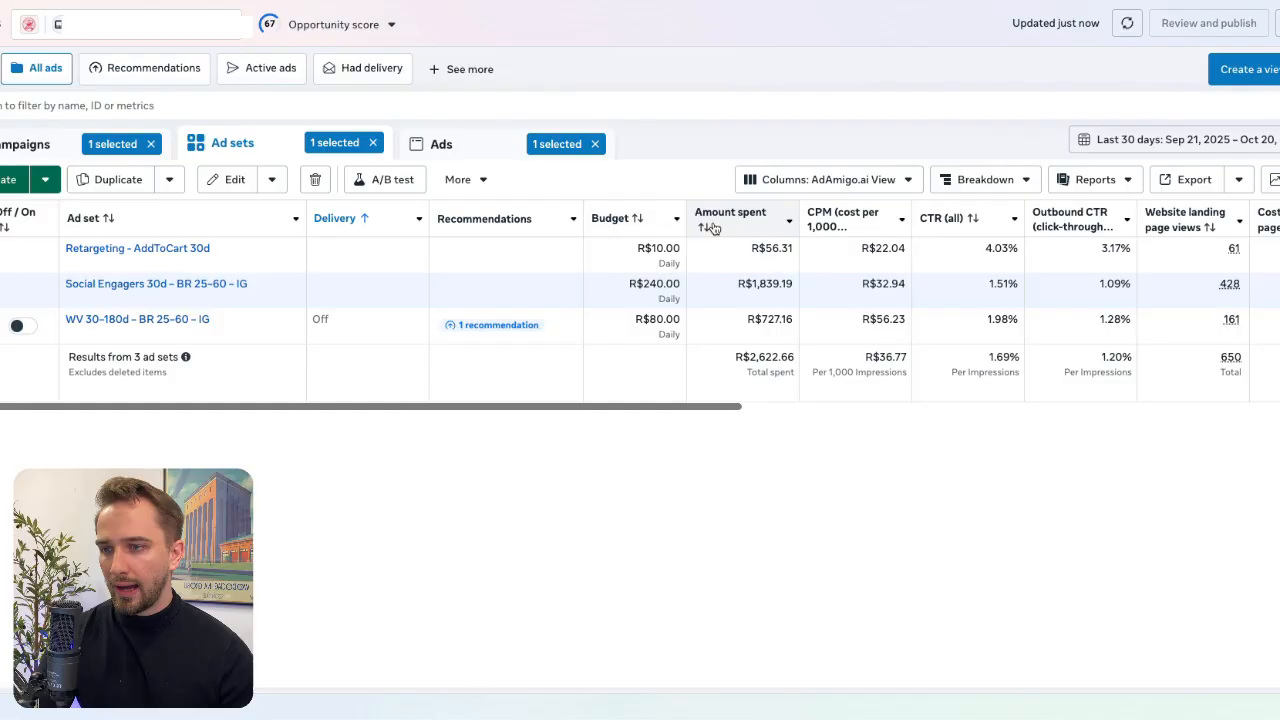
pyautogui.moveTo(156, 283)
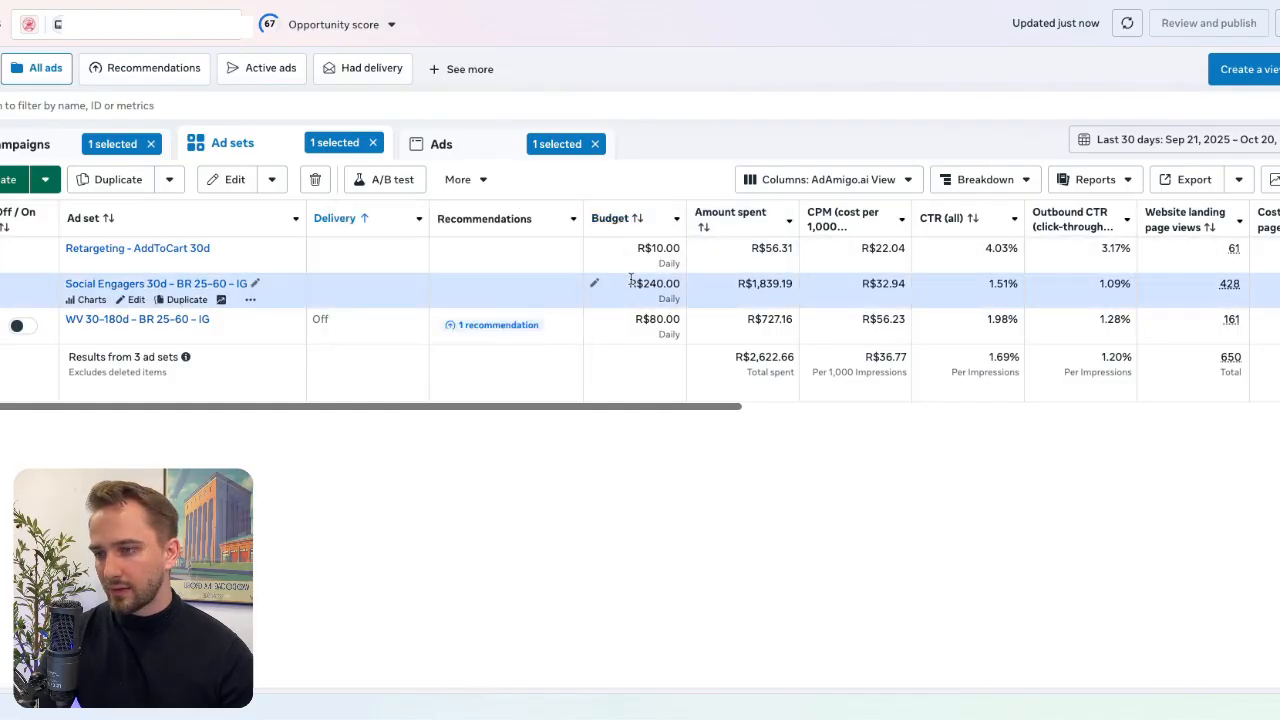
# - Compare Social Engagers' R$240 daily budget with its R$1,839.19 amount spent
pyautogui.hscroll(3)
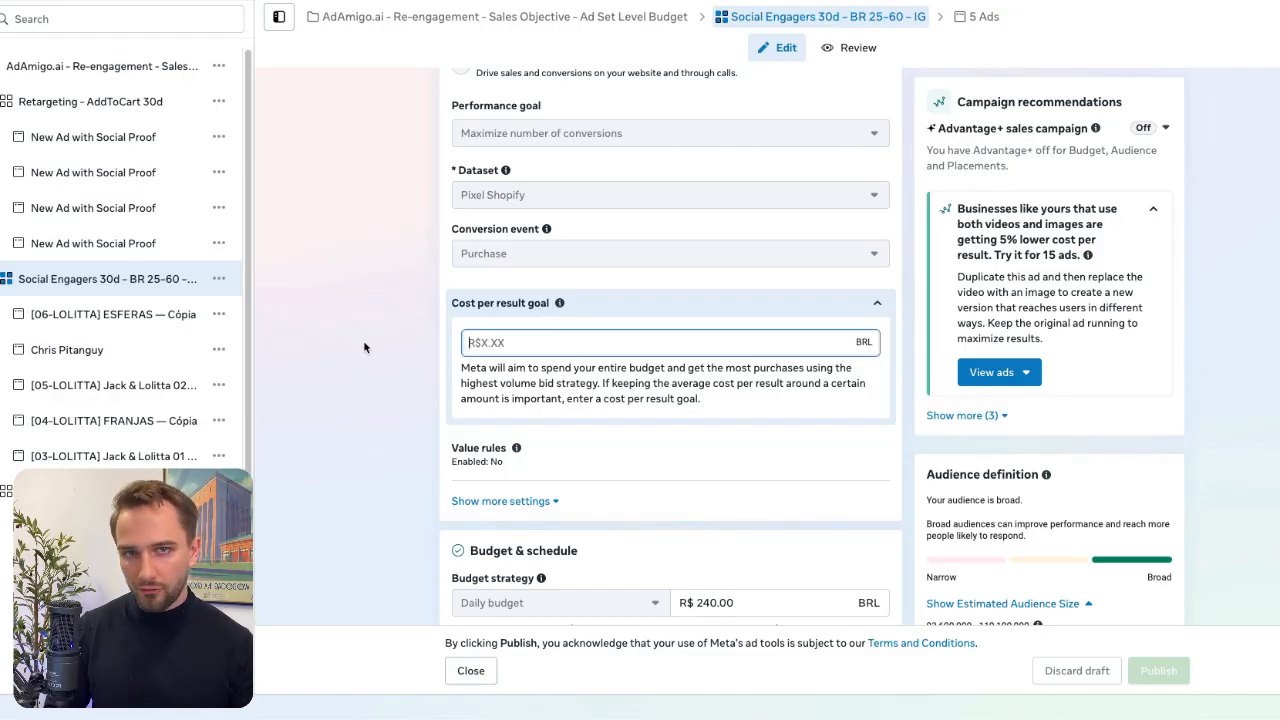
# - Type a R$1,500.00 cost per result goal into the Social Engagers ad set
pyautogui.write('15')
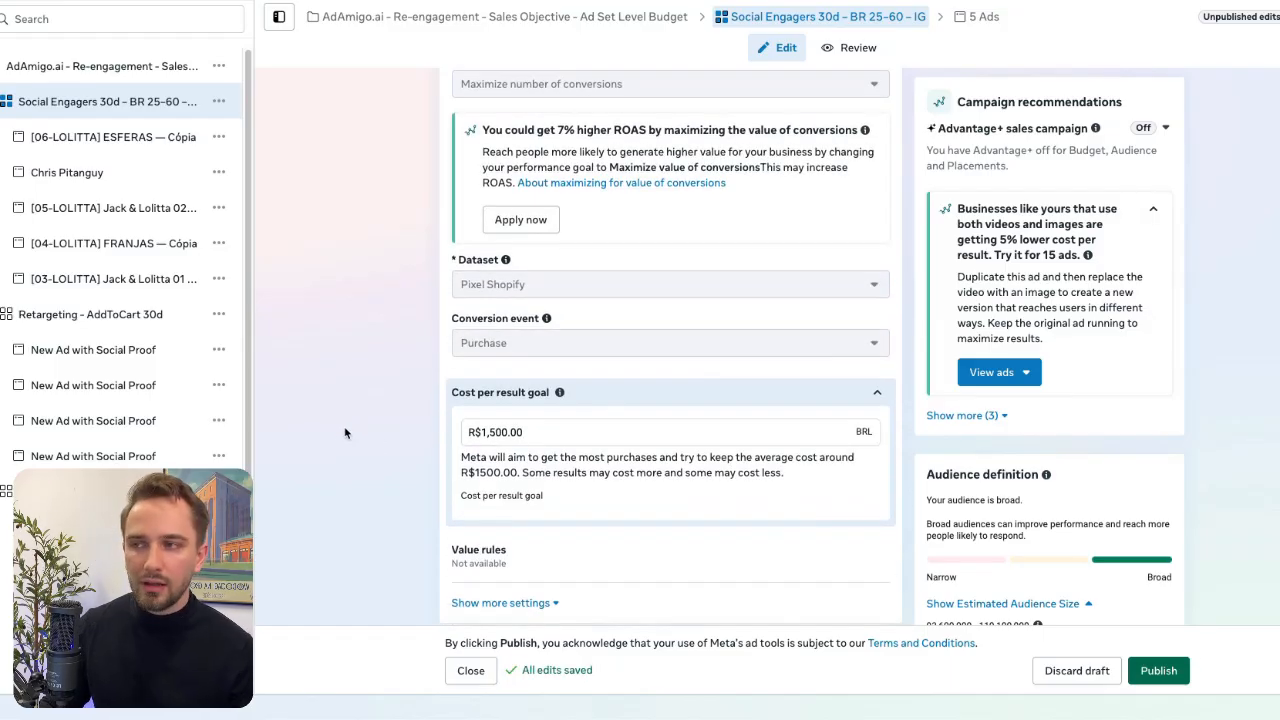
pyautogui.scroll(-3)
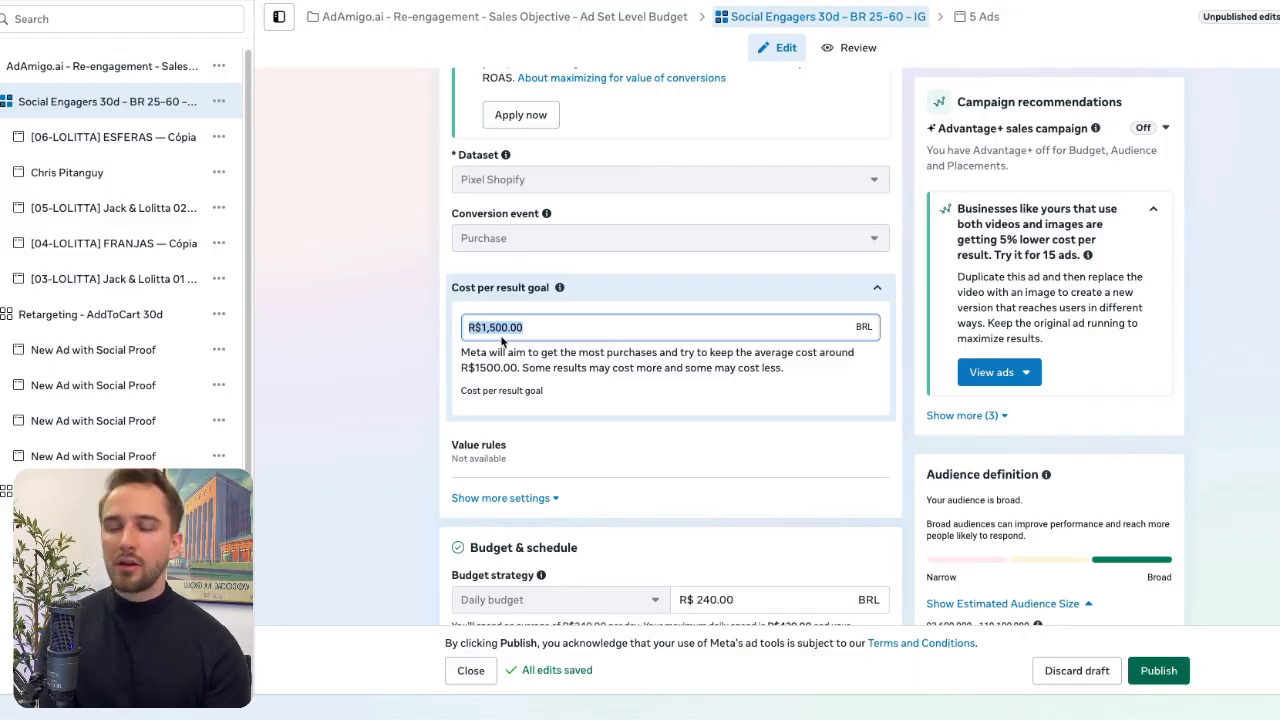
pyautogui.moveTo(541, 349)
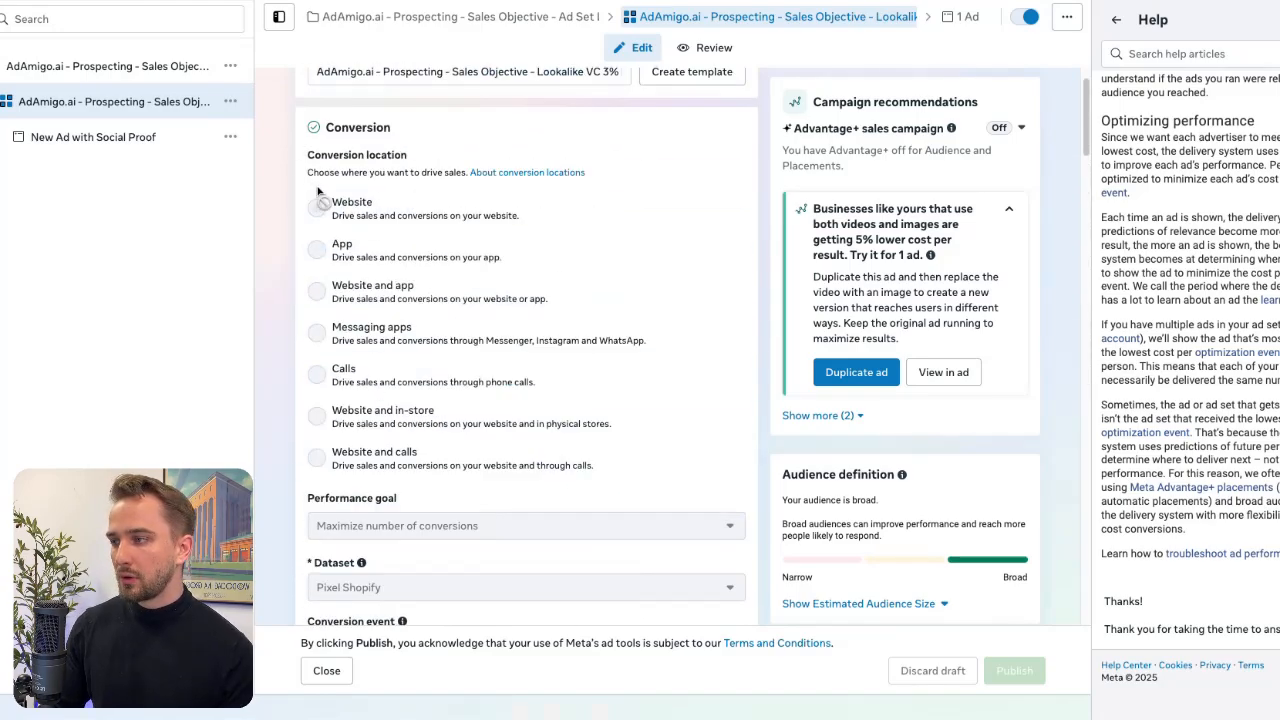
# - Scroll the Prospecting Lookalike ad set's settings to its Standard delivery type
pyautogui.scroll(-3)
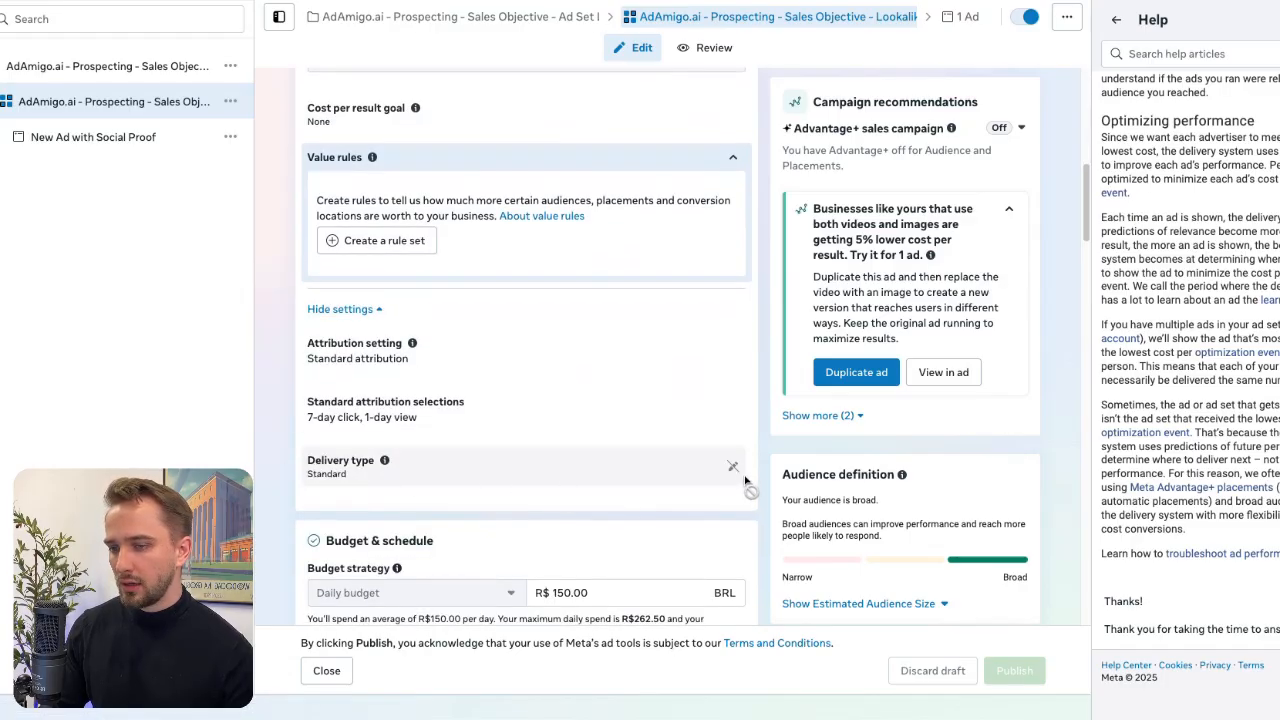
pyautogui.moveTo(674, 470)
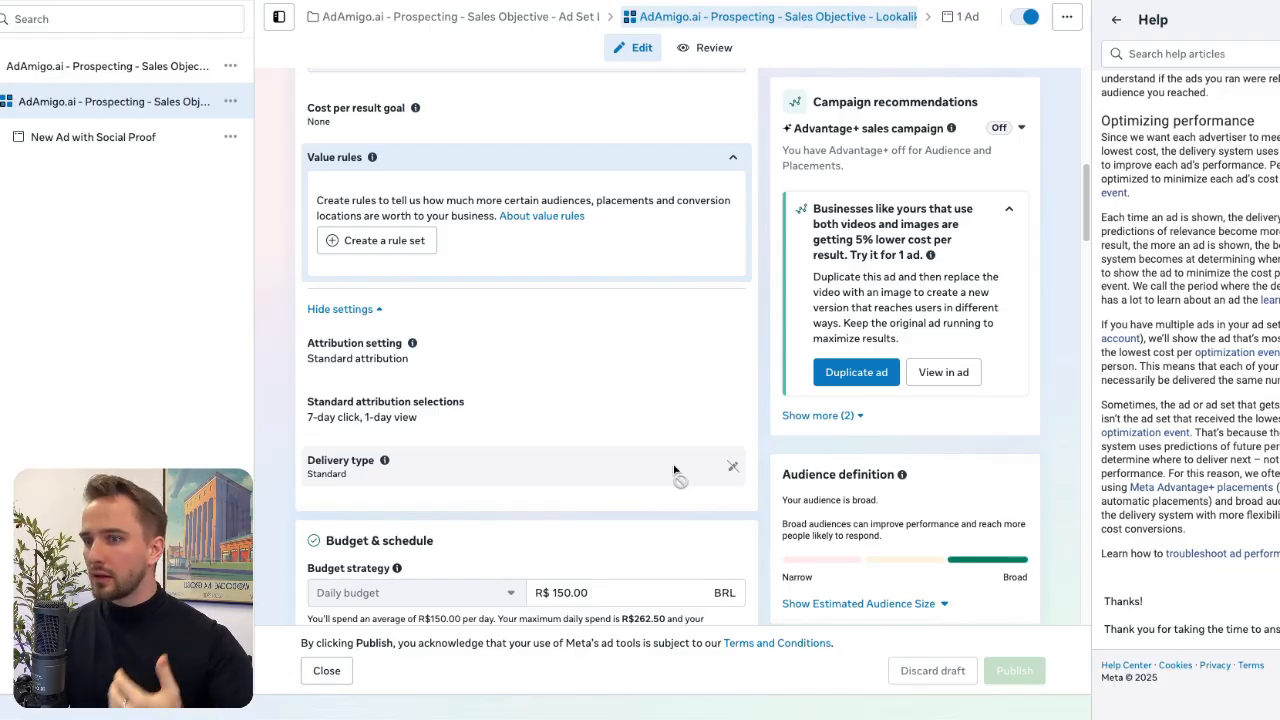
pyautogui.moveTo(593, 585)
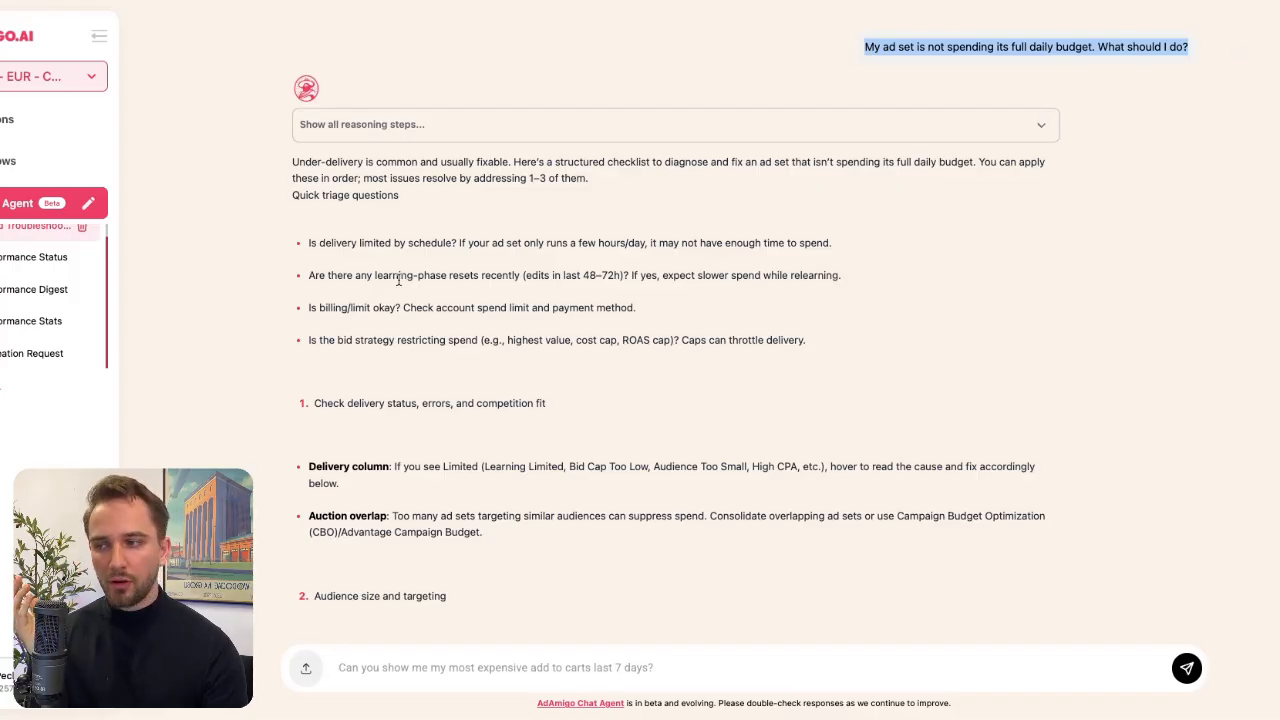
# - Scroll through the AdAmigo Agent's under-spending checklist and its priority fixes
pyautogui.scroll(-3)
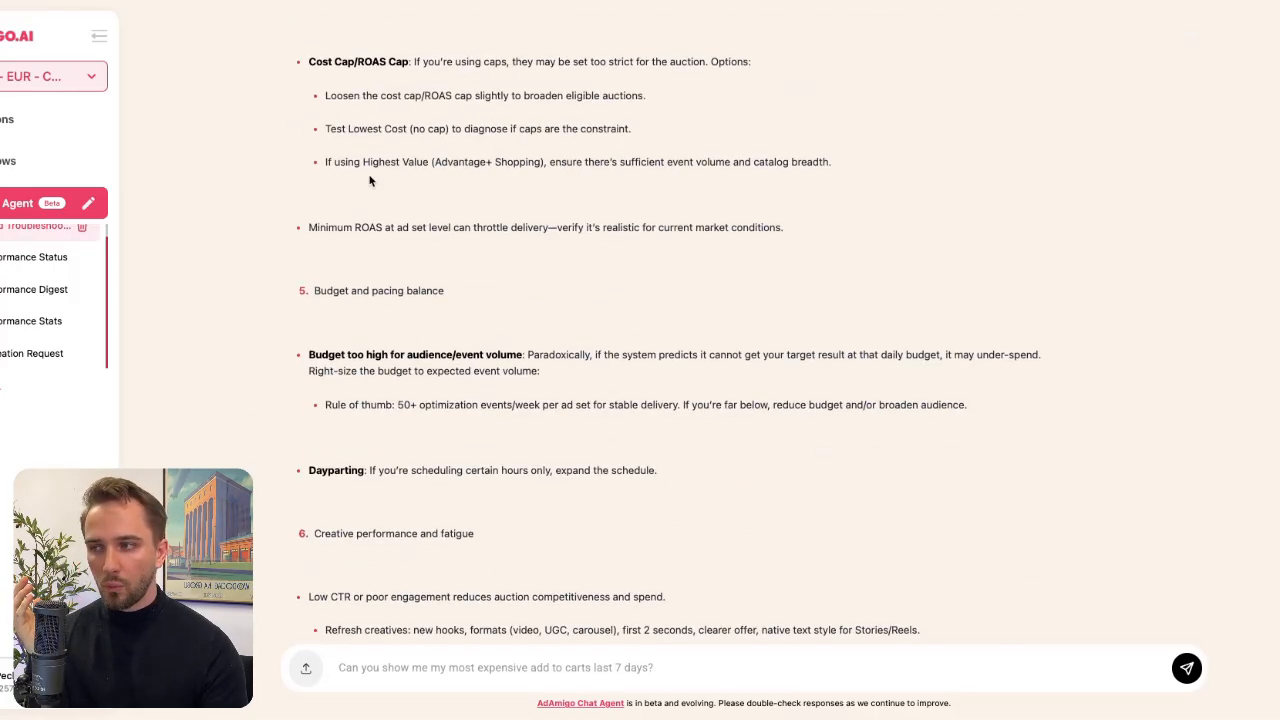
pyautogui.scroll(-3)
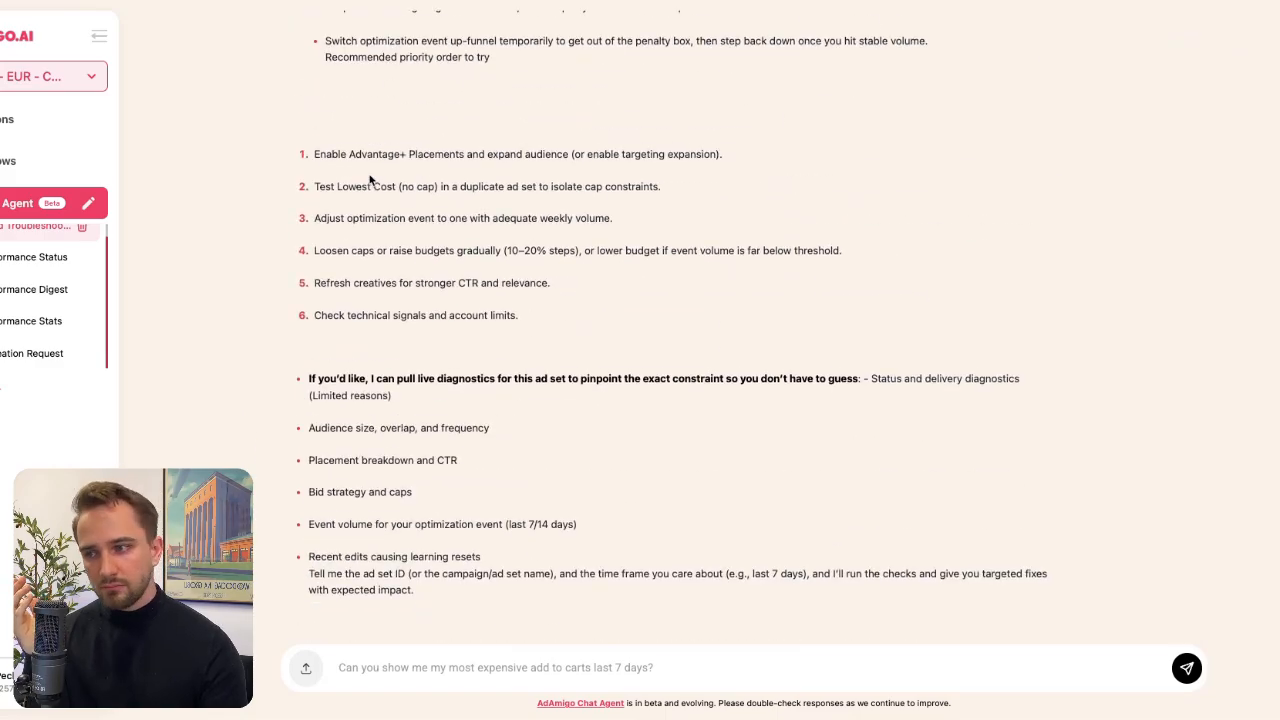
pyautogui.moveTo(640, 440)
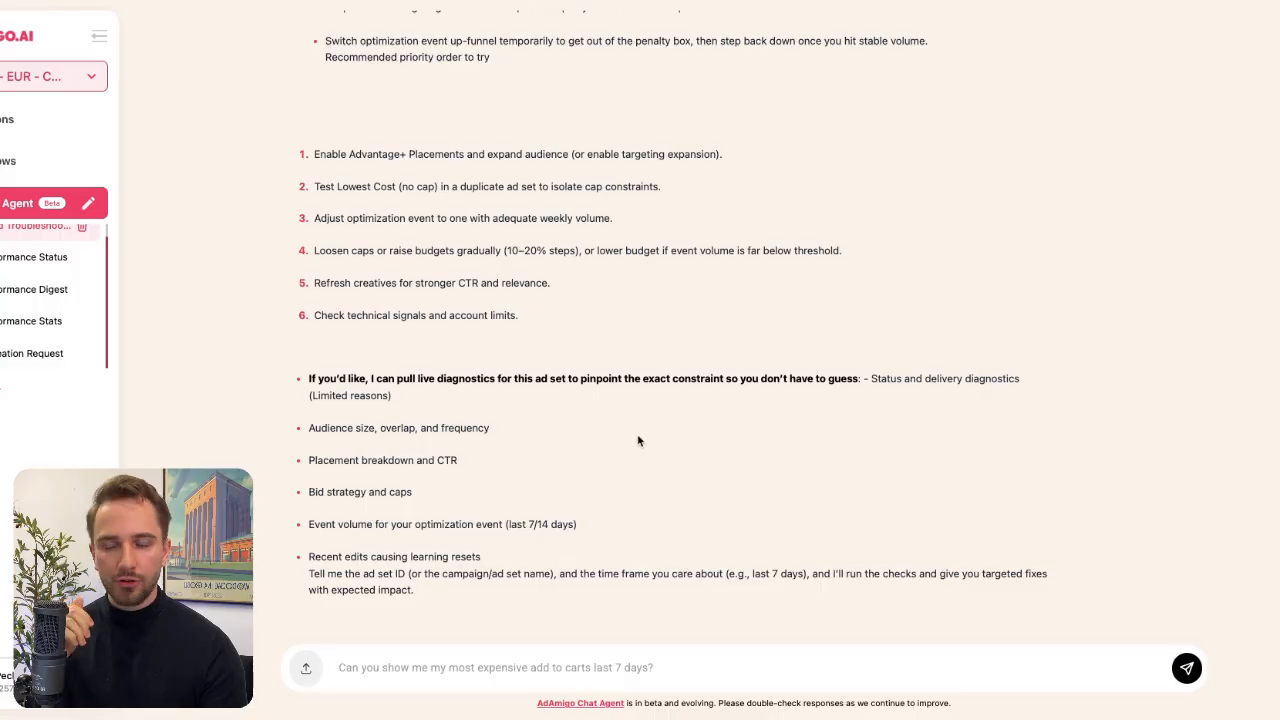